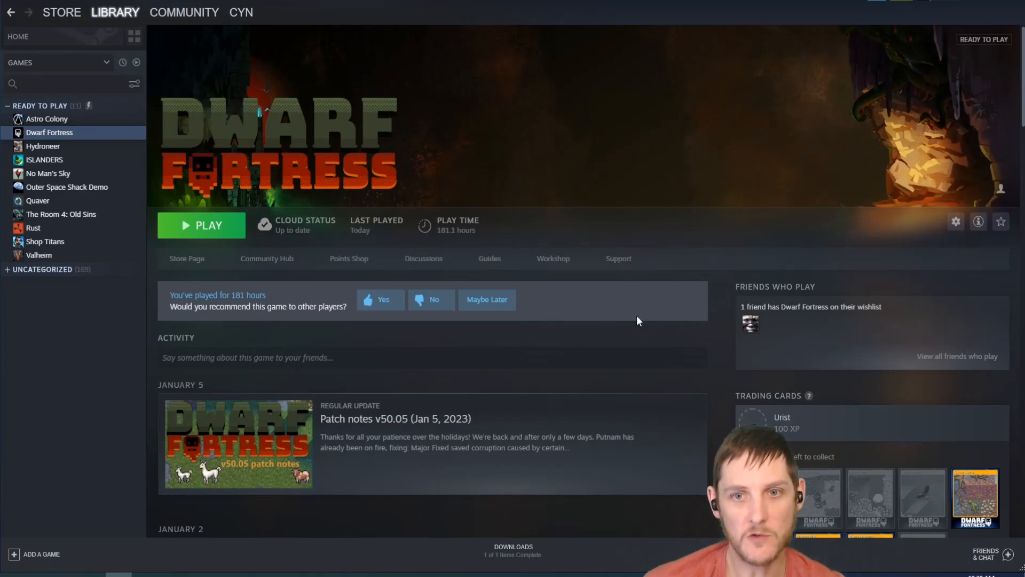
pyautogui.moveTo(554, 274)
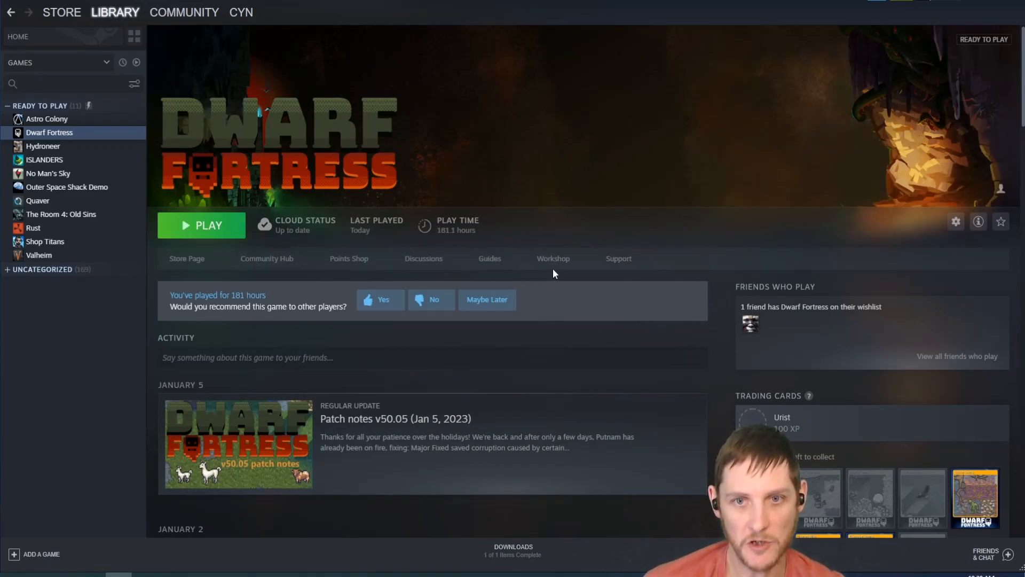
pyautogui.moveTo(553, 258)
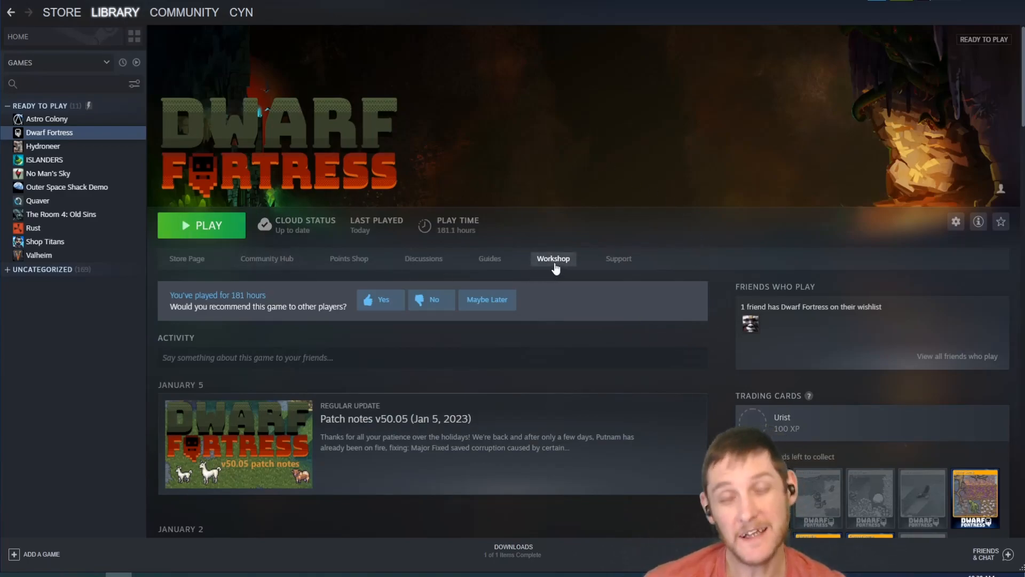
# Show the Most Subscribed mod list in the Dwarf Fortress Workshop.
pyautogui.click(553, 258)
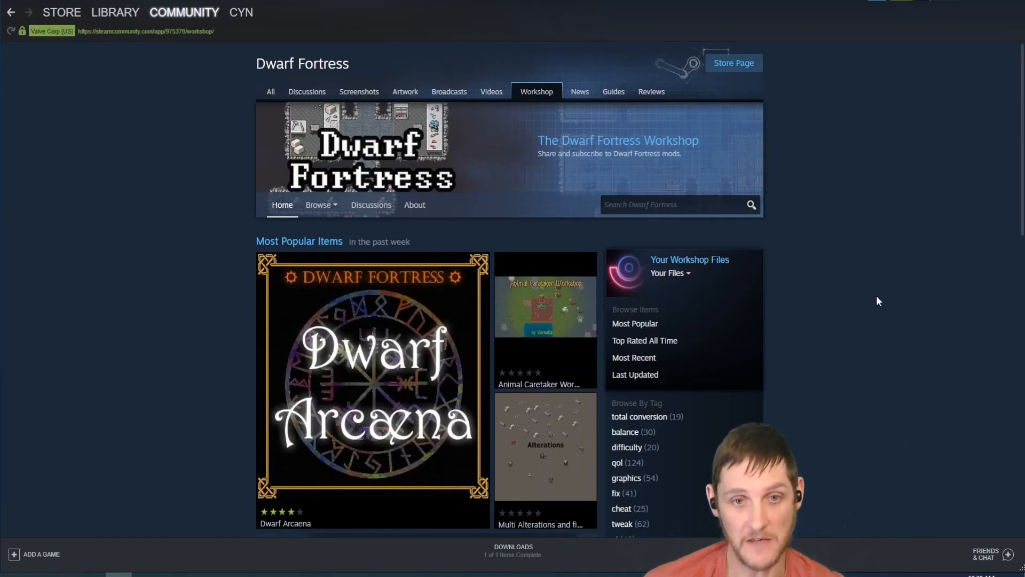
pyautogui.moveTo(904, 112)
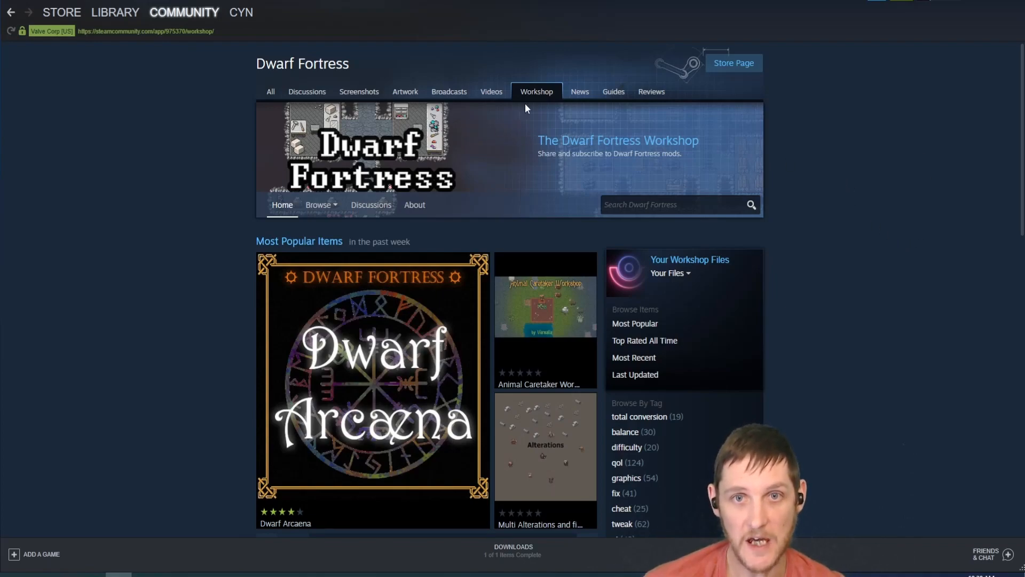
pyautogui.scroll(-3)
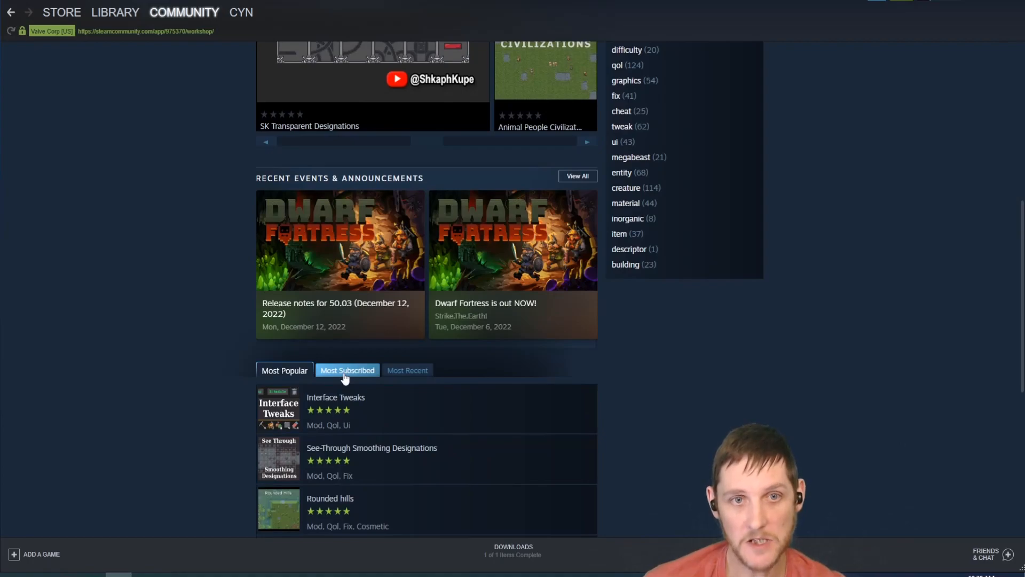
pyautogui.click(347, 370)
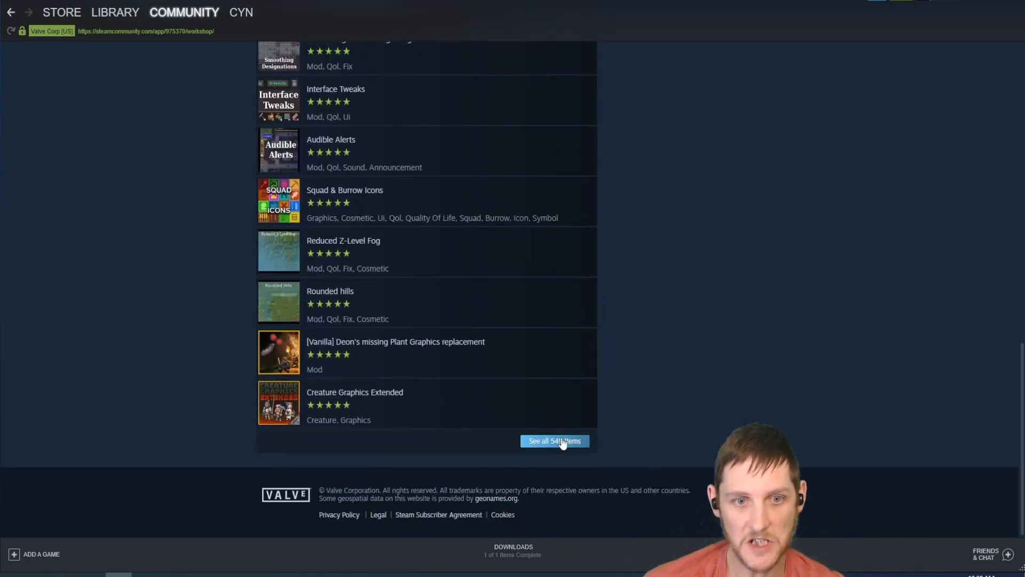
# From the full item list, subscribe to See-Through Smoothing Designations and Interface Tweaks.
pyautogui.click(554, 440)
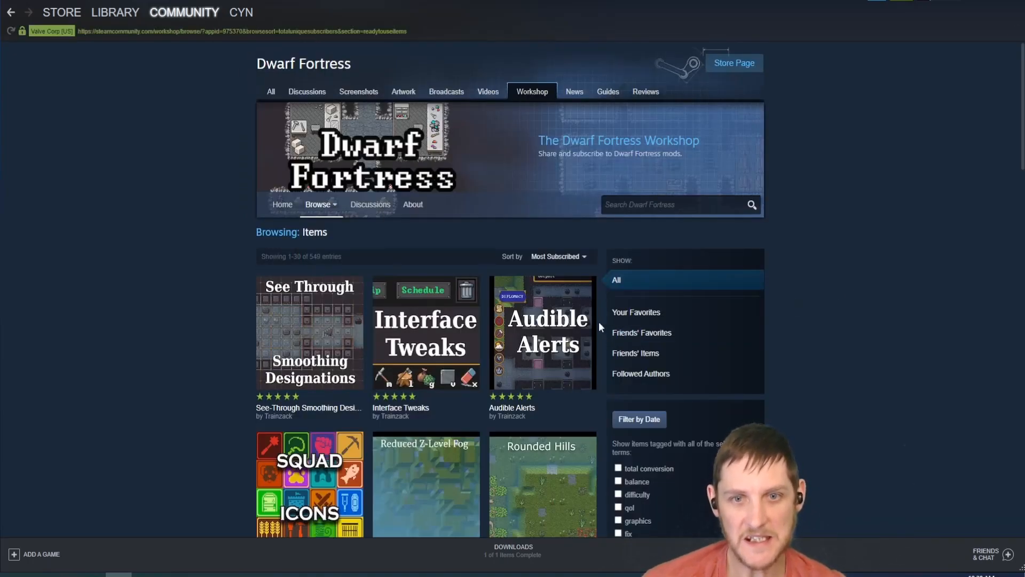
pyautogui.moveTo(329, 339)
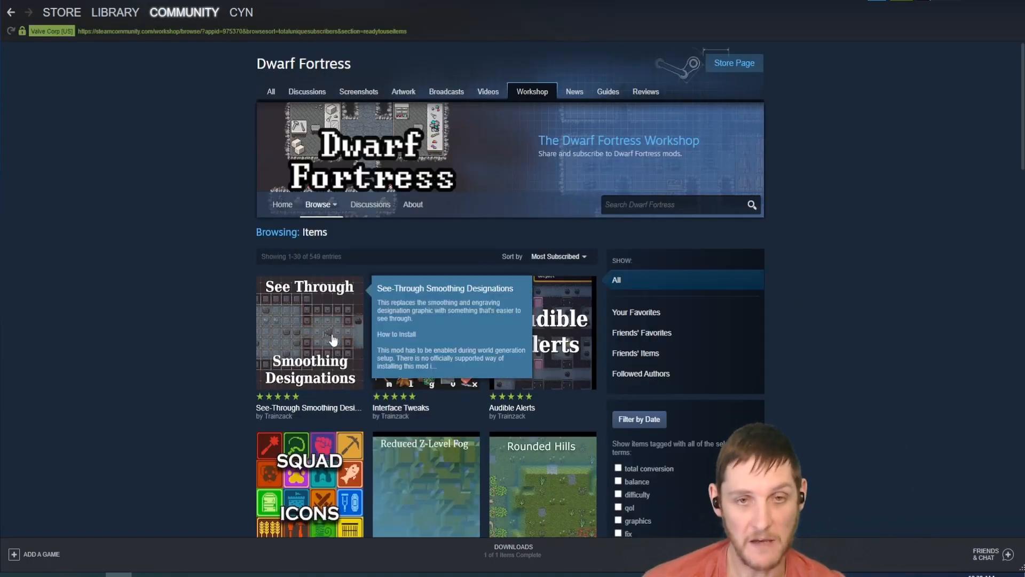
pyautogui.click(309, 331)
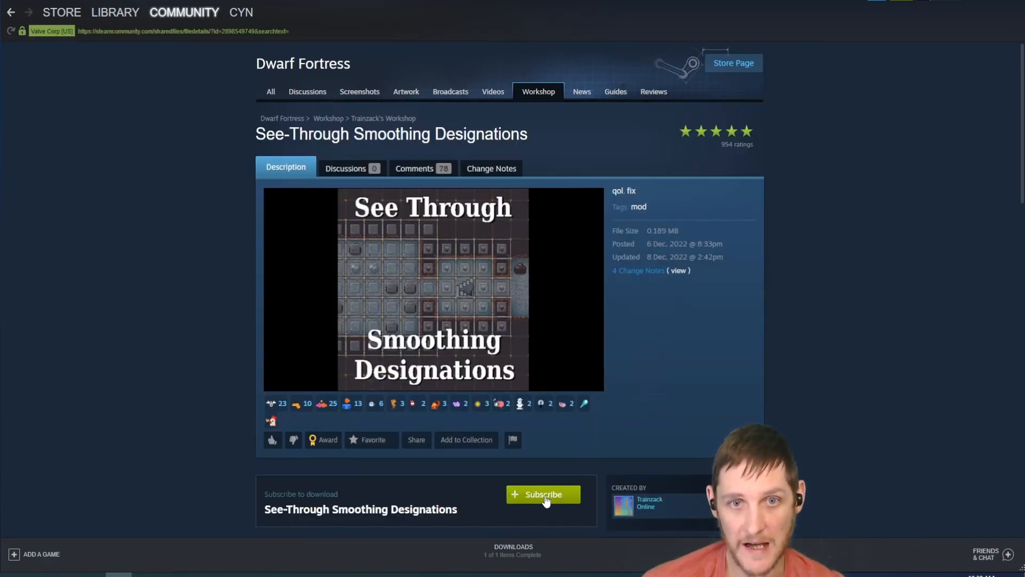
pyautogui.click(542, 493)
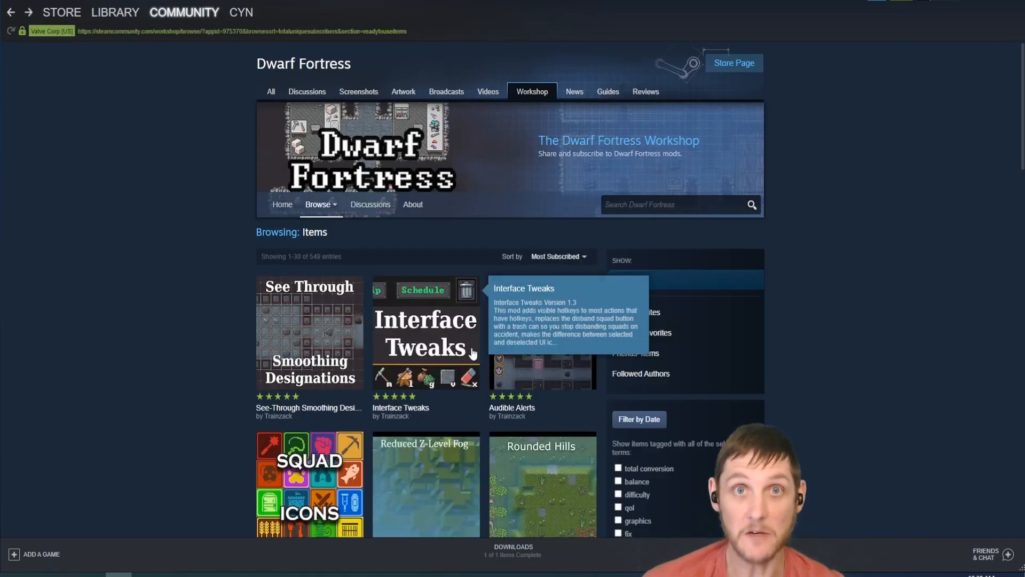
pyautogui.moveTo(588, 472)
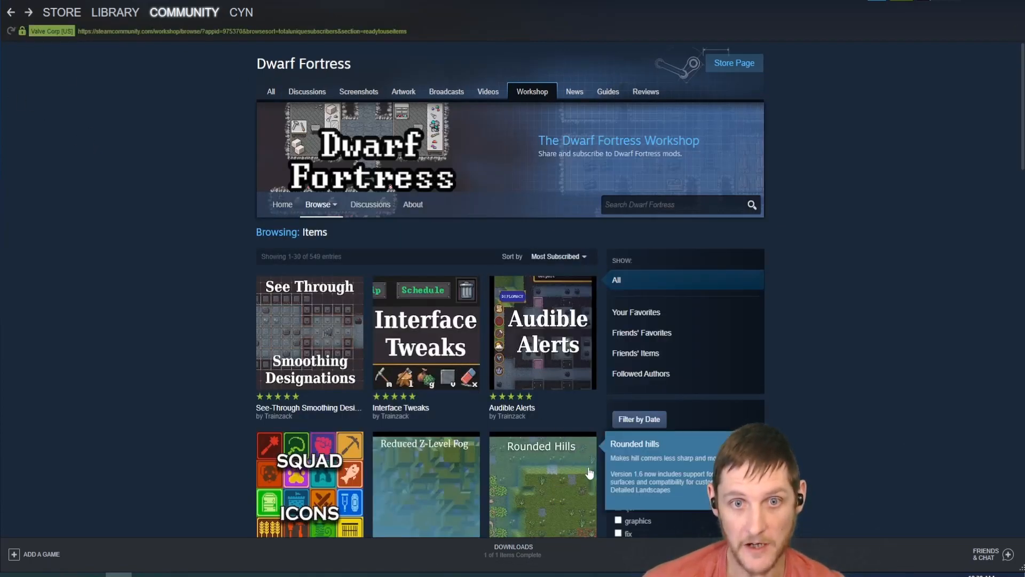
pyautogui.click(425, 333)
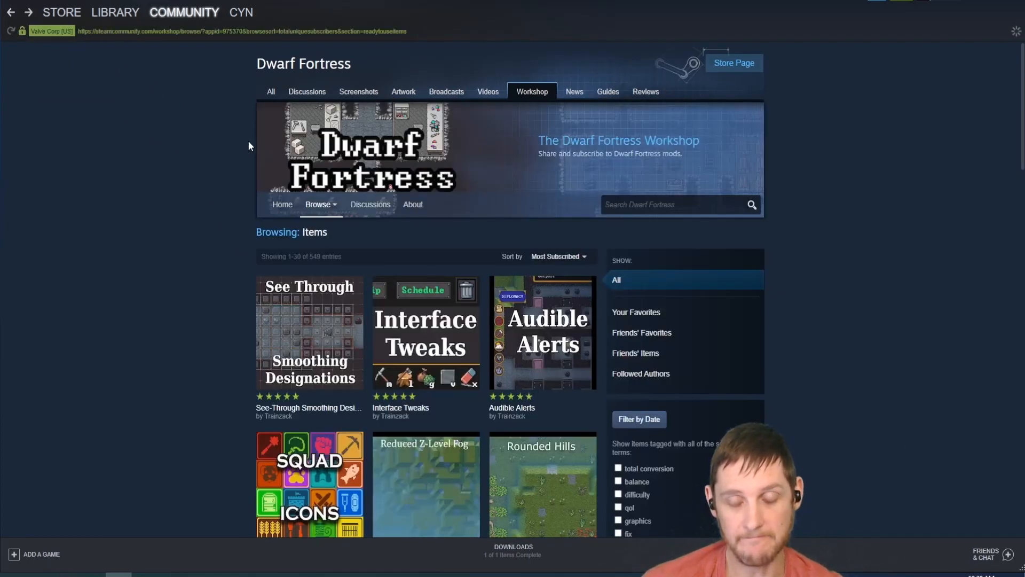
pyautogui.moveTo(570, 378)
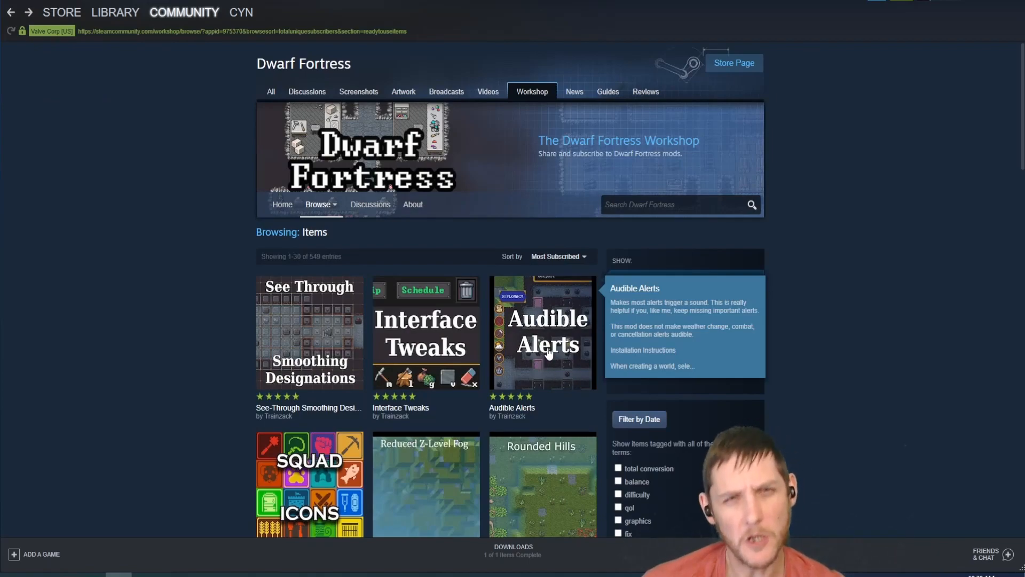
# Subscribe to the Reduced Z-Level Fog mod from the browse list.
pyautogui.scroll(-3)
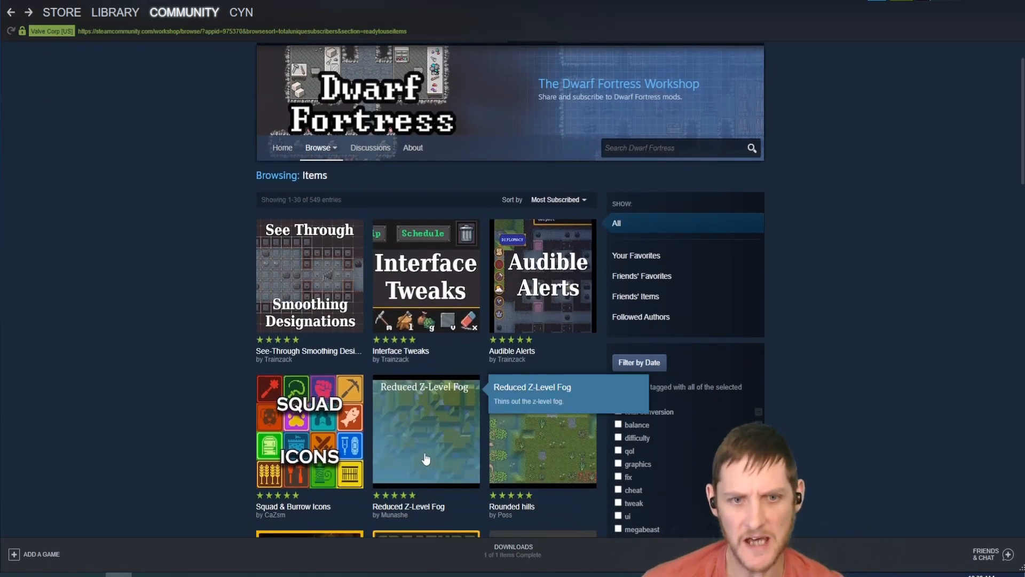
pyautogui.moveTo(442, 470)
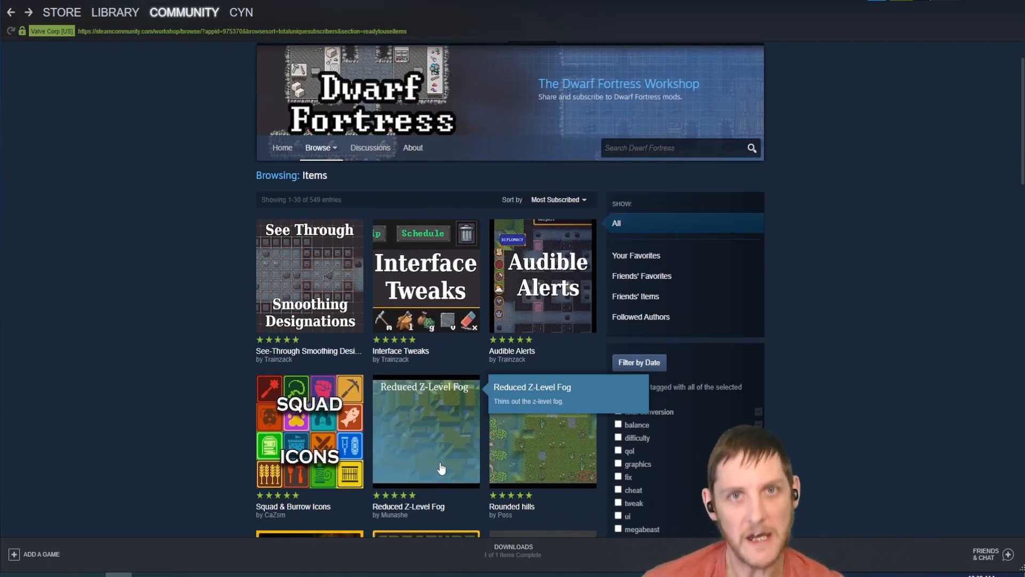
pyautogui.click(426, 429)
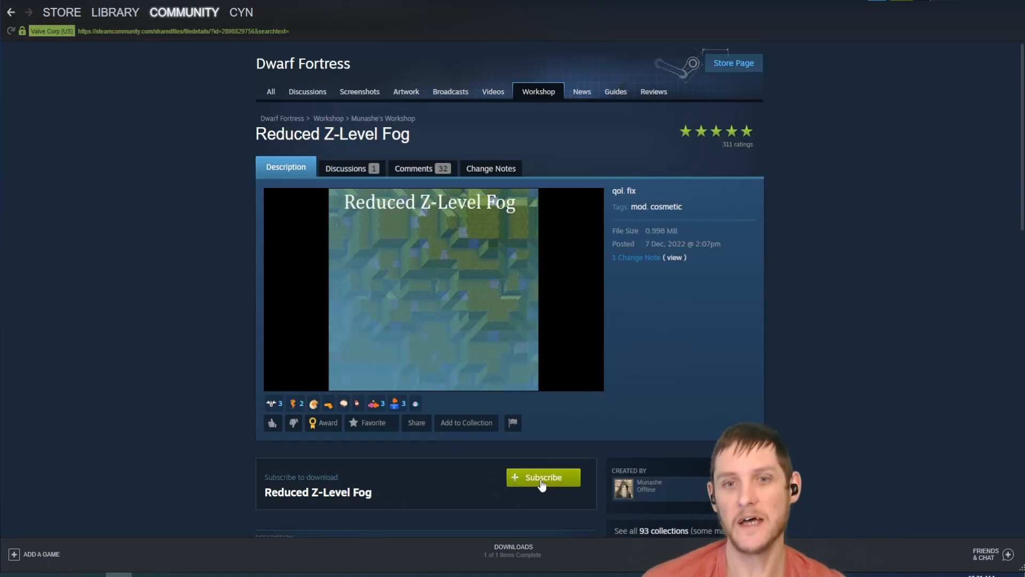
pyautogui.click(542, 478)
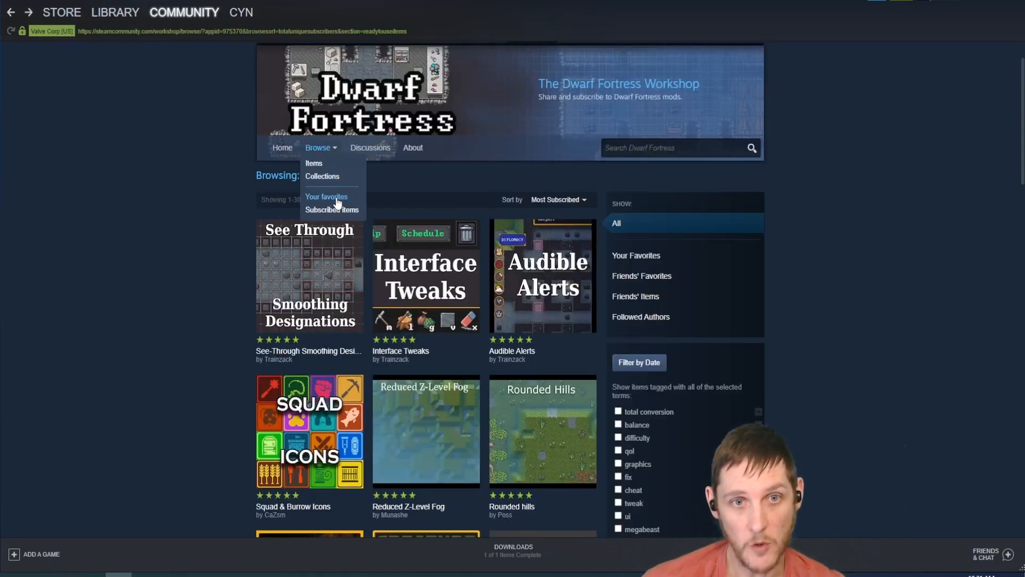
# Review the Subscribed Items list, then return to the Dwarf Fortress library page.
pyautogui.click(331, 209)
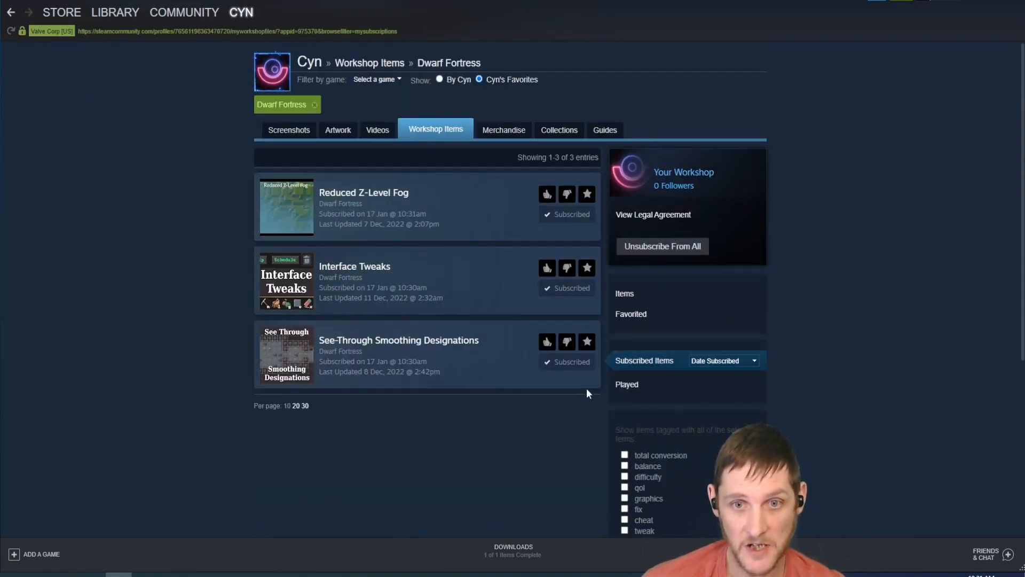
pyautogui.moveTo(120, 310)
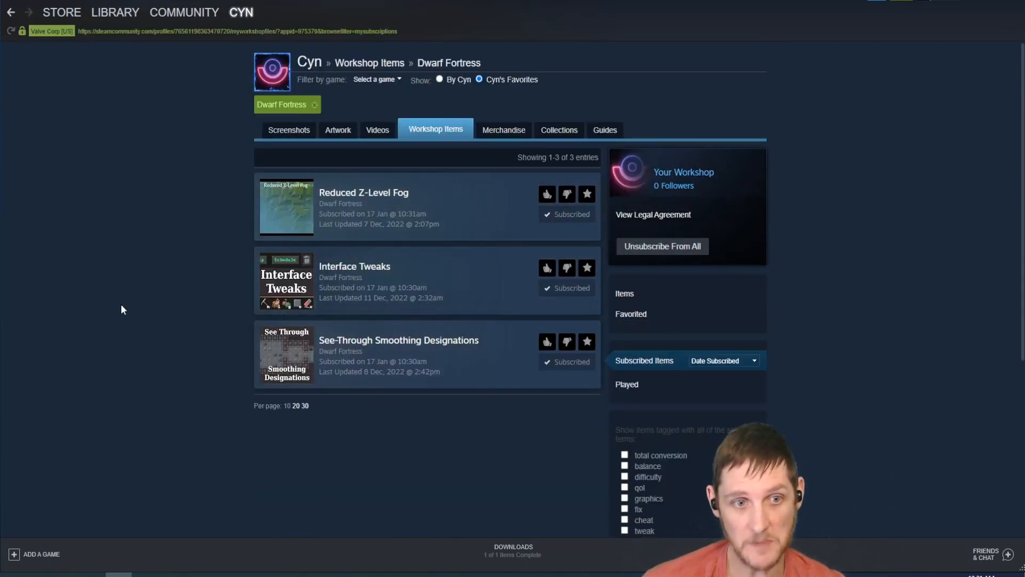
pyautogui.click(115, 12)
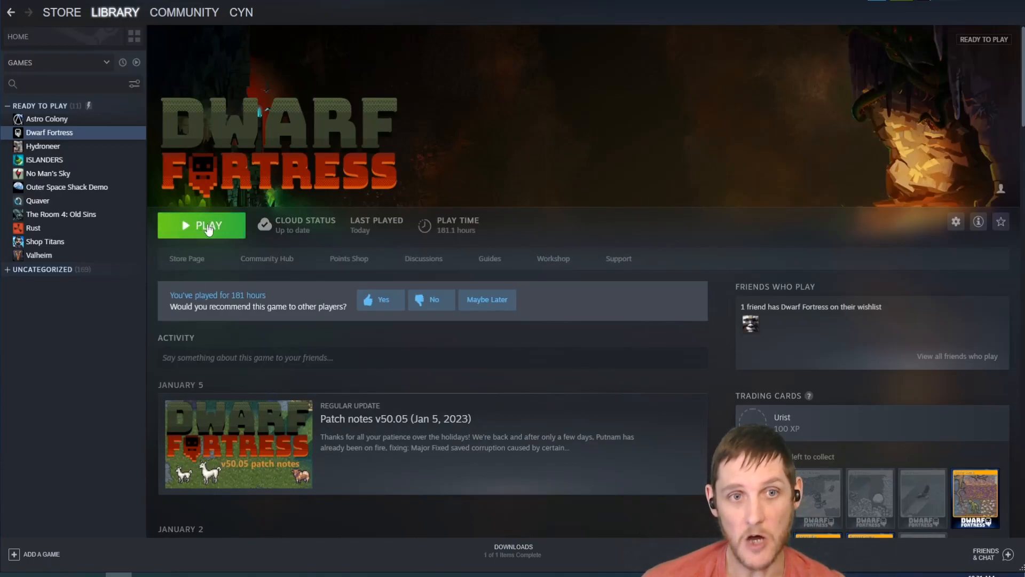
# Launch Dwarf Fortress, review its Mods list, and start creating a new world.
pyautogui.click(201, 225)
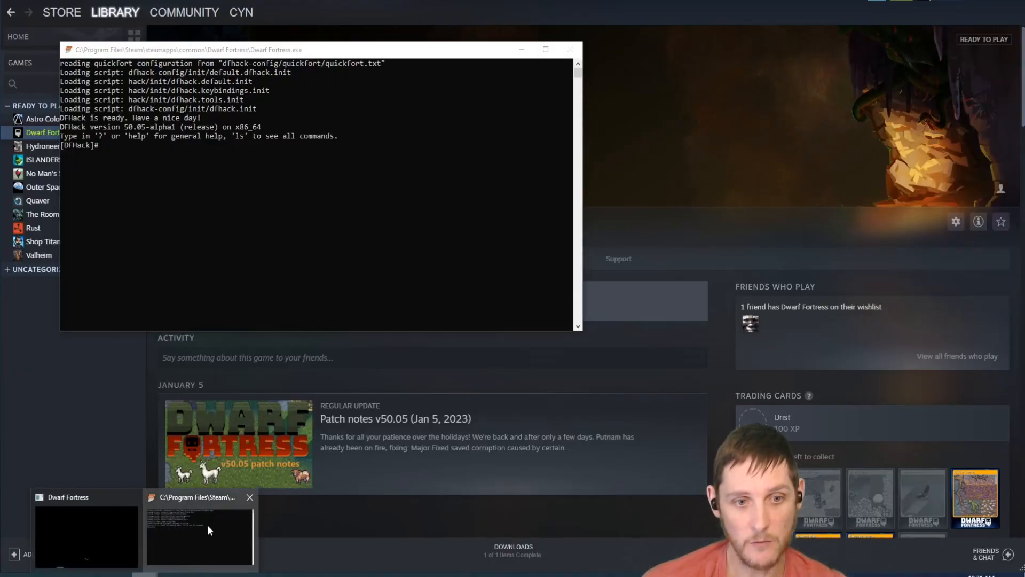
pyautogui.click(86, 536)
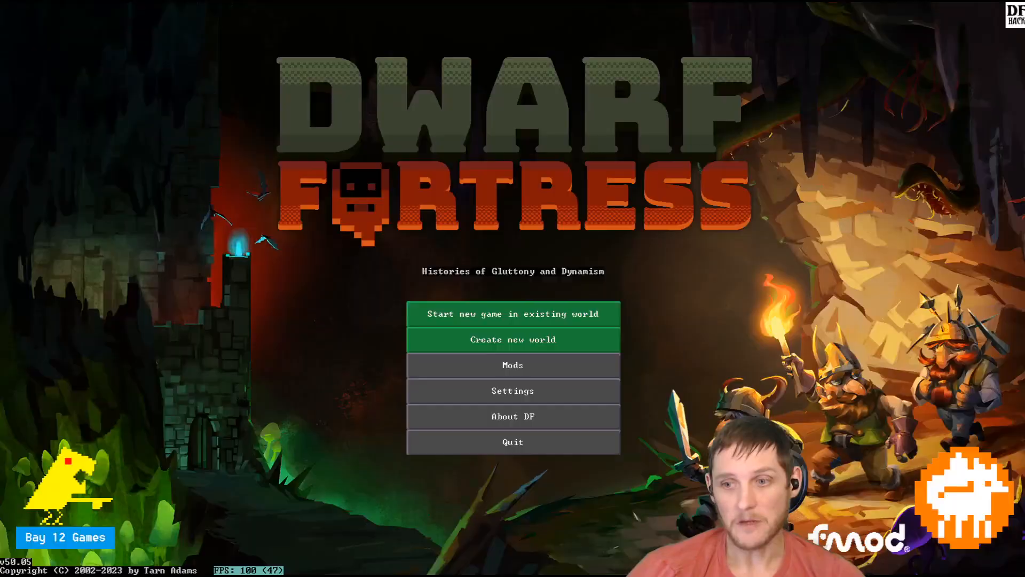
pyautogui.click(513, 365)
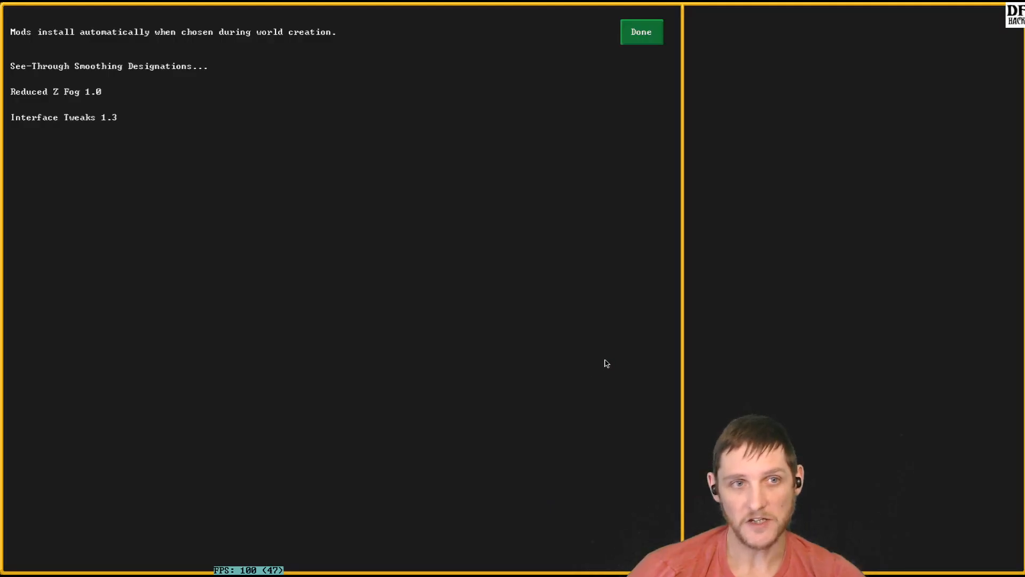
pyautogui.click(639, 31)
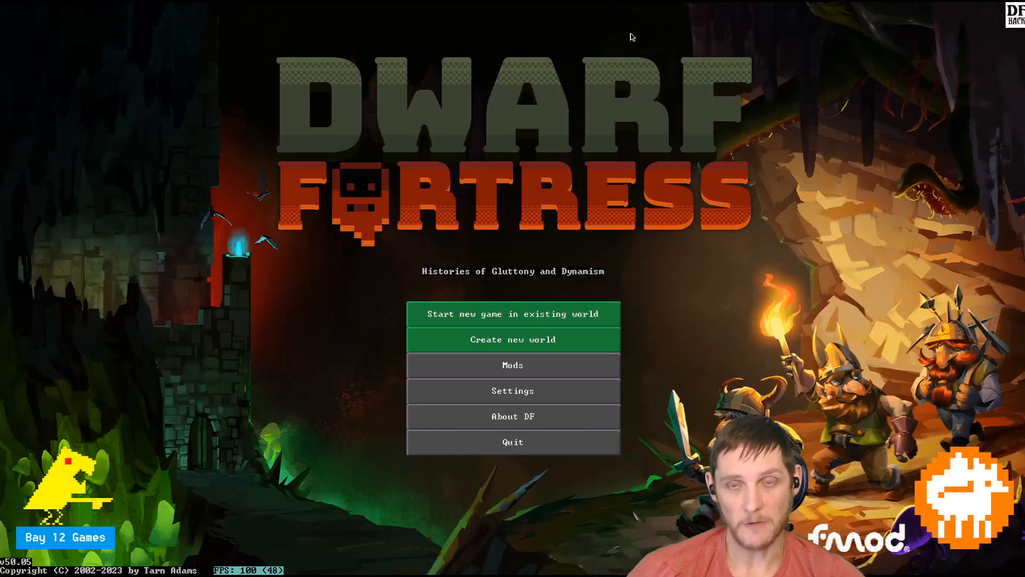
pyautogui.click(512, 339)
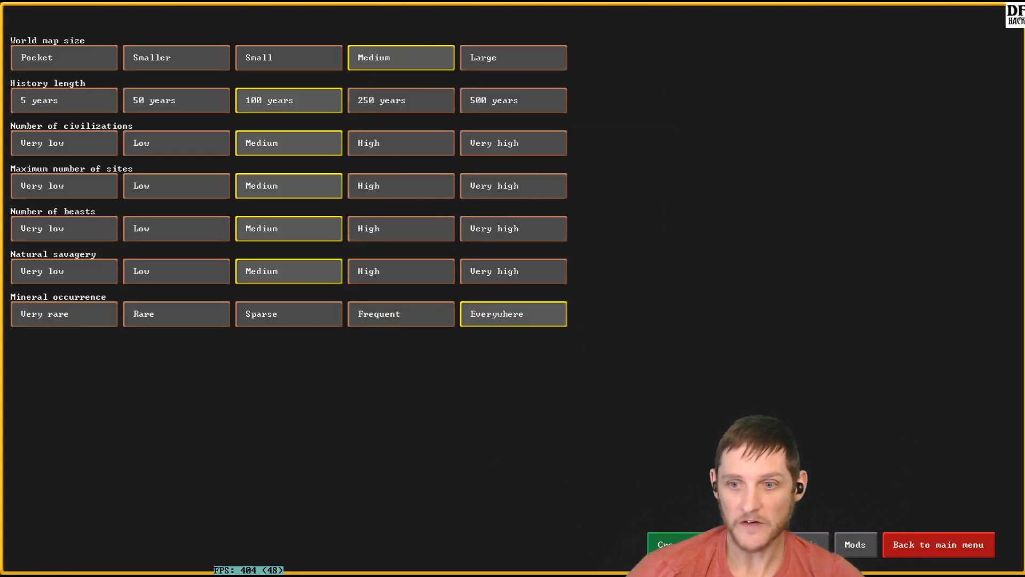
# Show the mod loadout for the new world on the world generation screen.
pyautogui.click(854, 544)
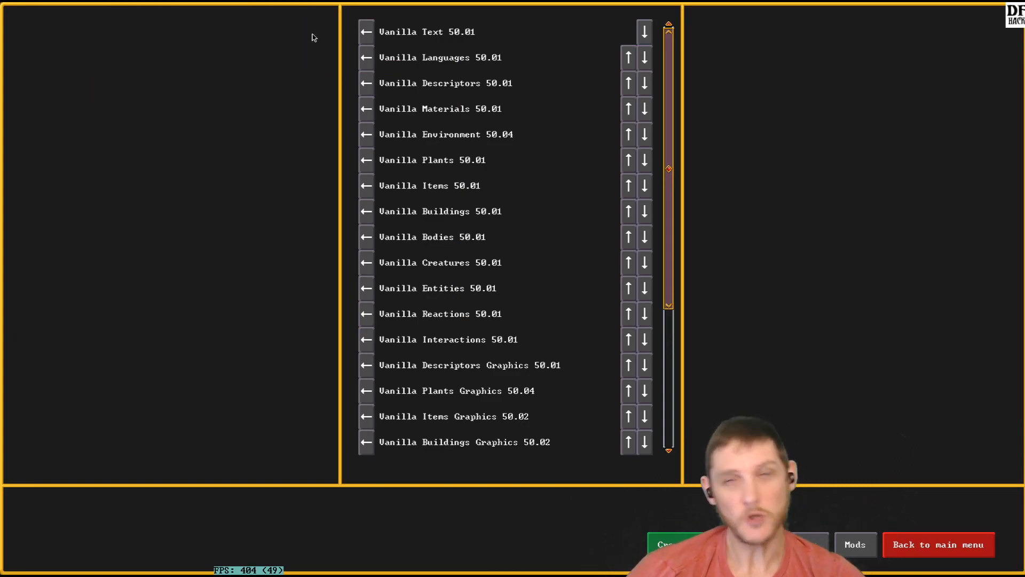
pyautogui.moveTo(937, 544)
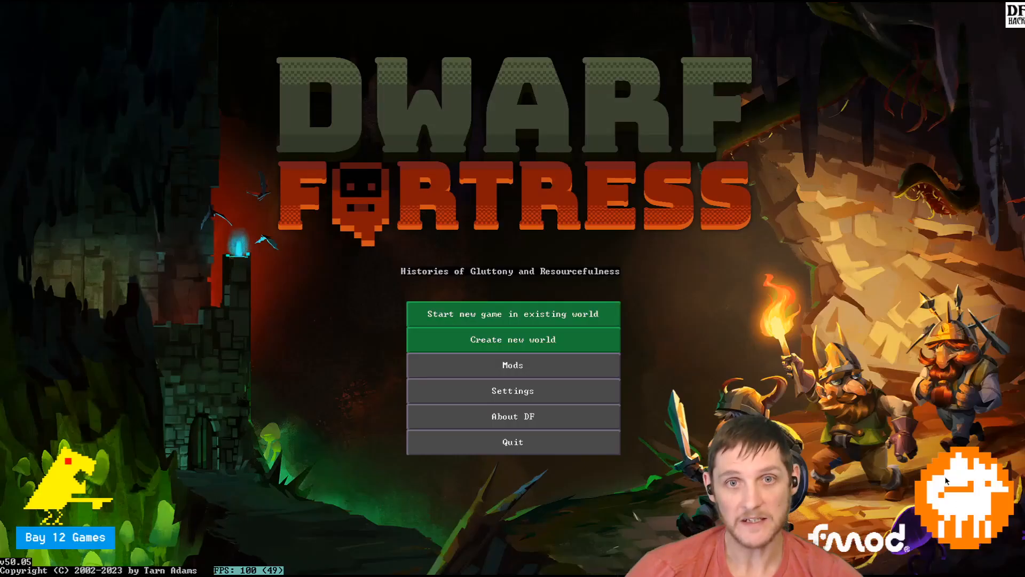
pyautogui.moveTo(809, 412)
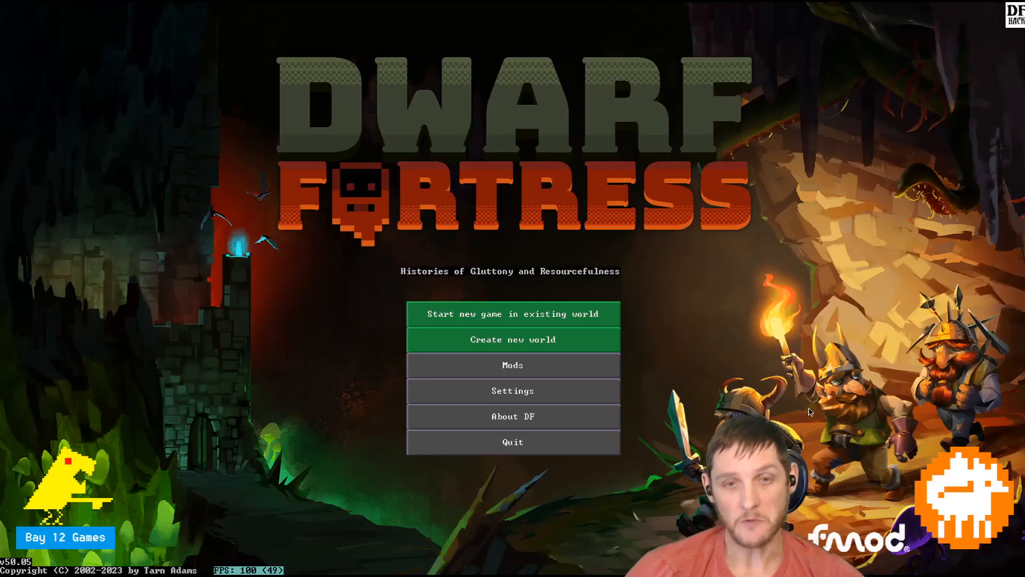
pyautogui.moveTo(768, 357)
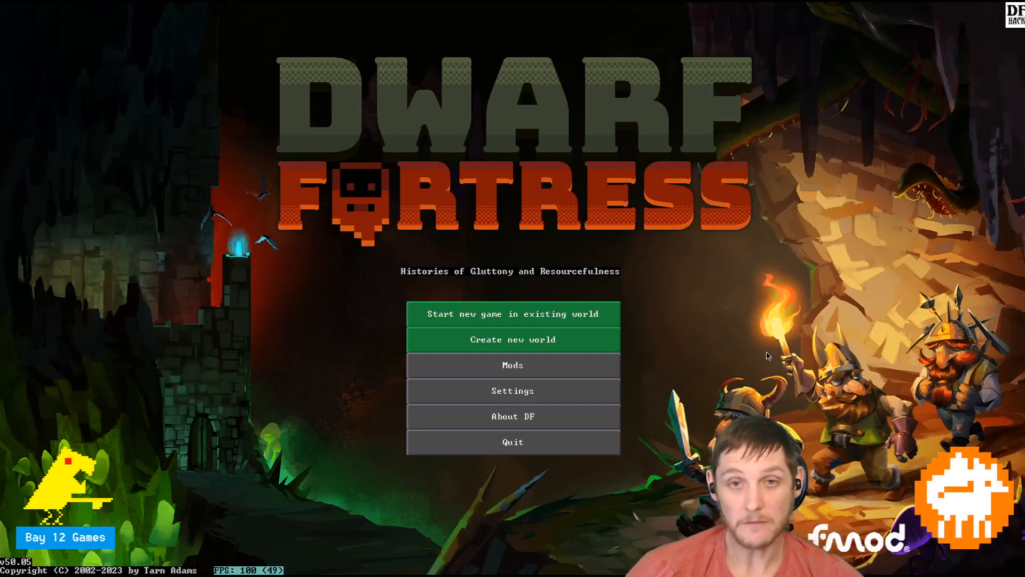
# Quit Dwarf Fortress from its main menu.
pyautogui.click(512, 365)
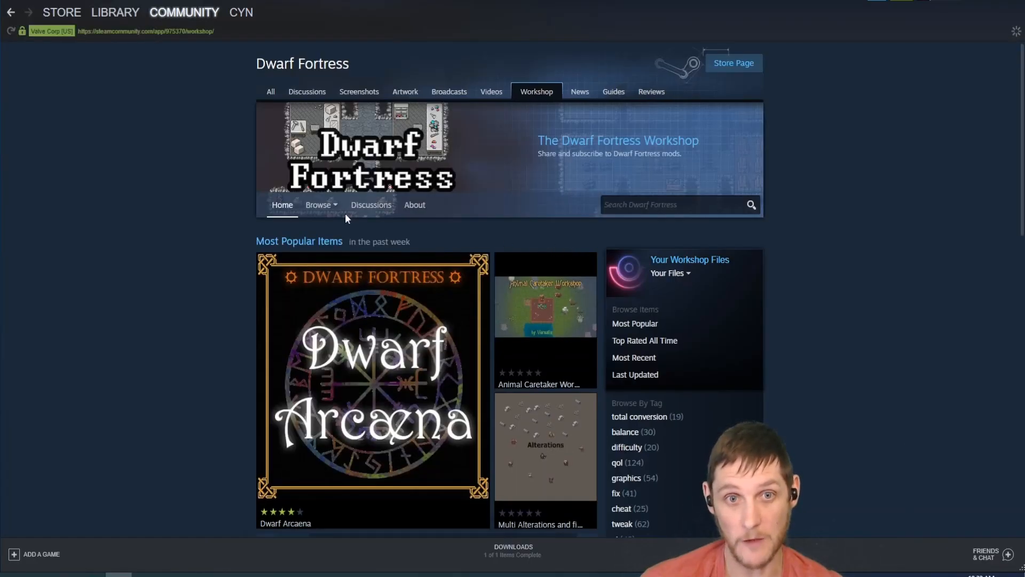
pyautogui.moveTo(343, 277)
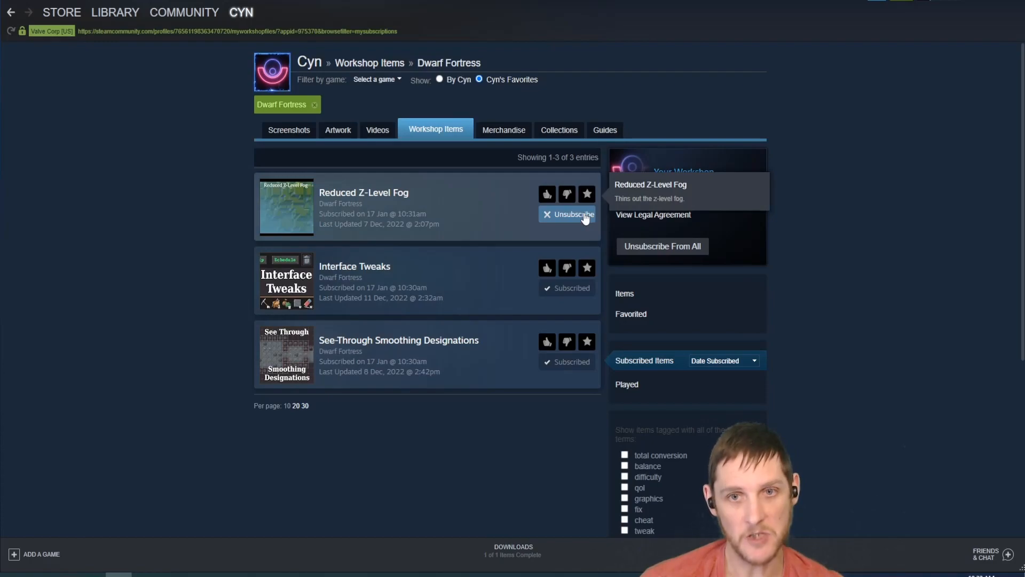
# Unsubscribe from the remaining workshop mods and launch Dwarf Fortress from the library.
pyautogui.click(570, 214)
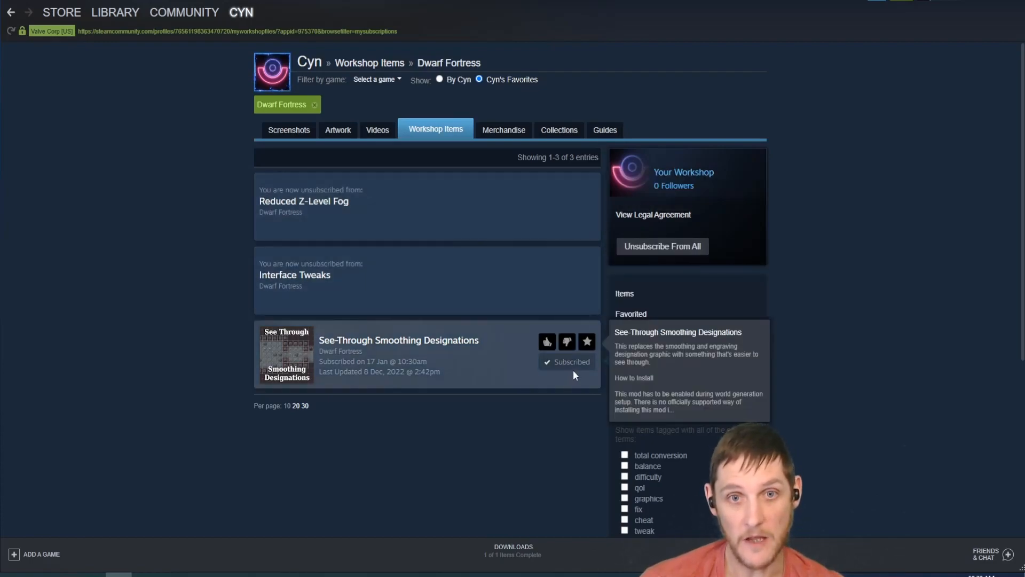
pyautogui.click(115, 11)
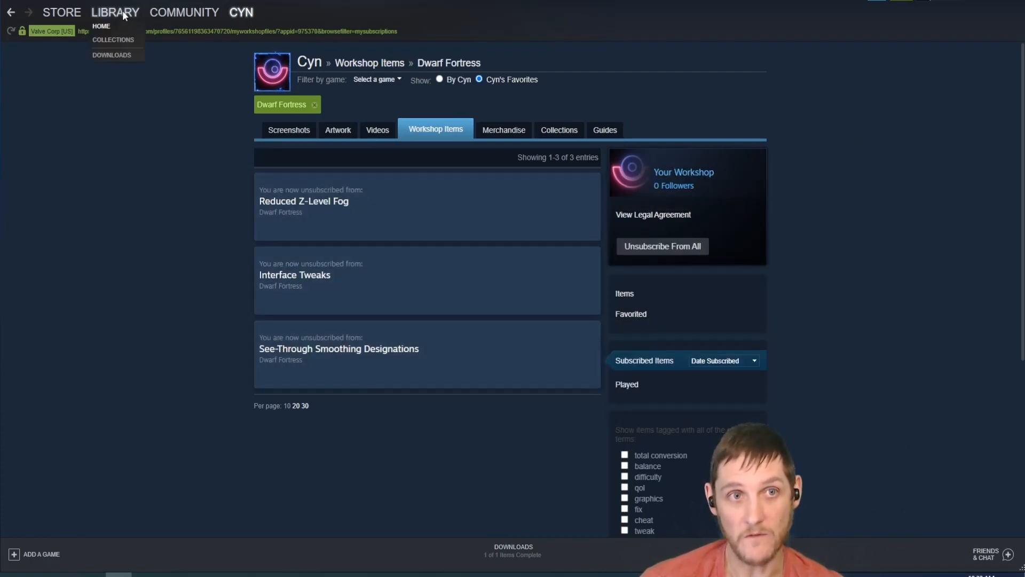
pyautogui.click(101, 25)
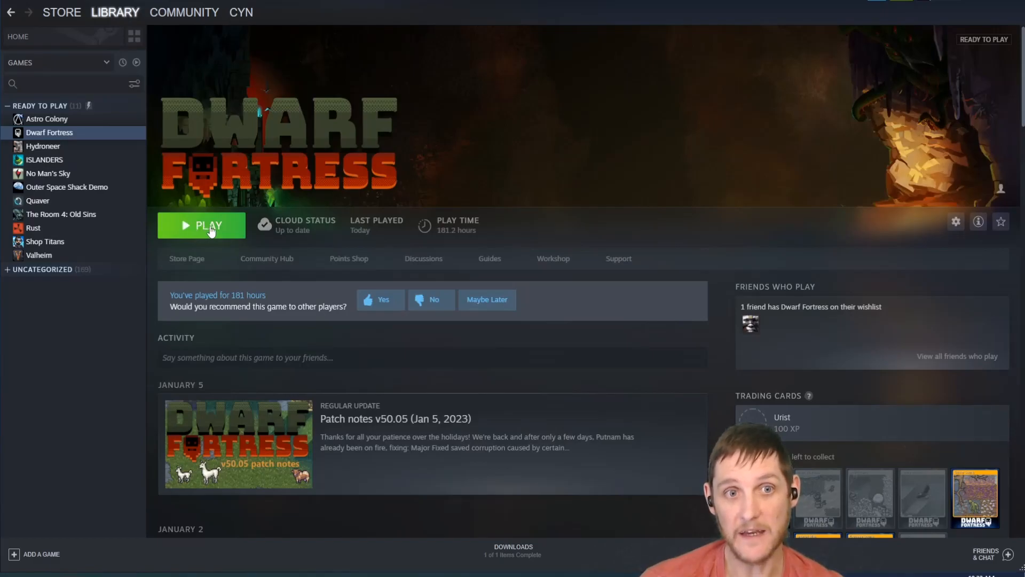
pyautogui.click(200, 225)
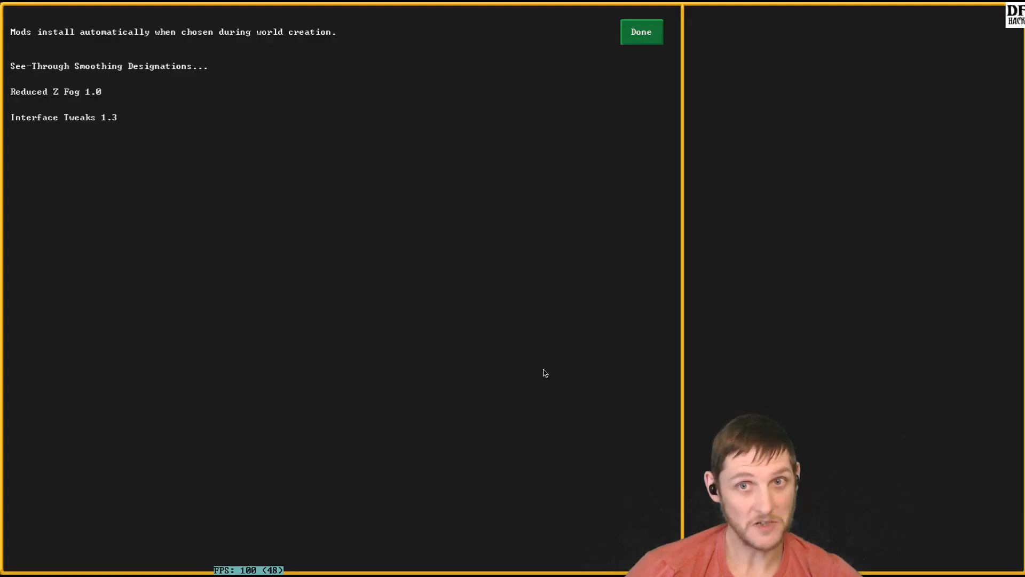
# Leave the Mods screen after confirming the three workshop mods still appear.
pyautogui.click(640, 31)
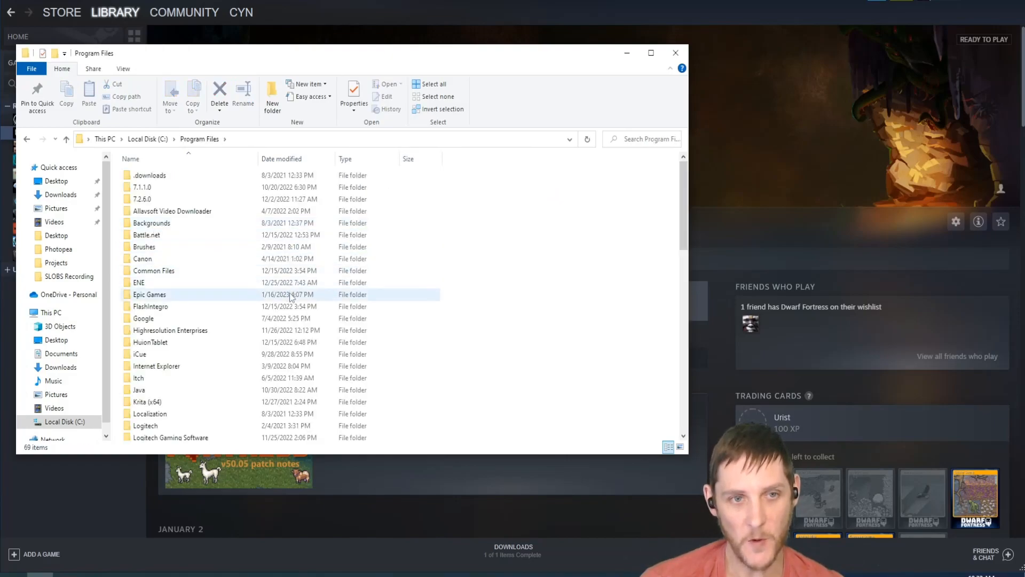
# Browse to Program Files\Steam\steamapps\common\Dwarf Fortress\mods.
pyautogui.scroll(-3)
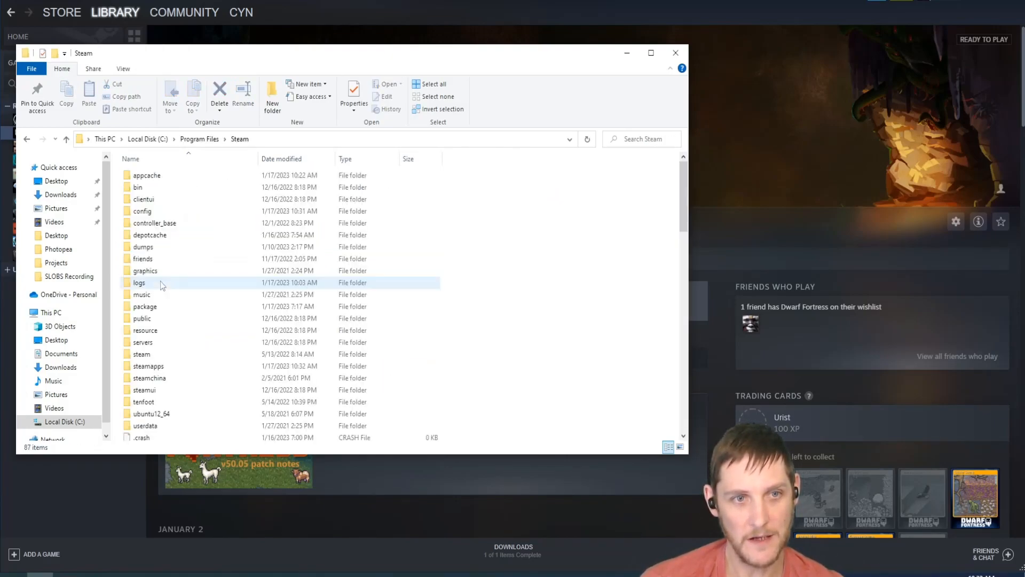
pyautogui.doubleClick(147, 365)
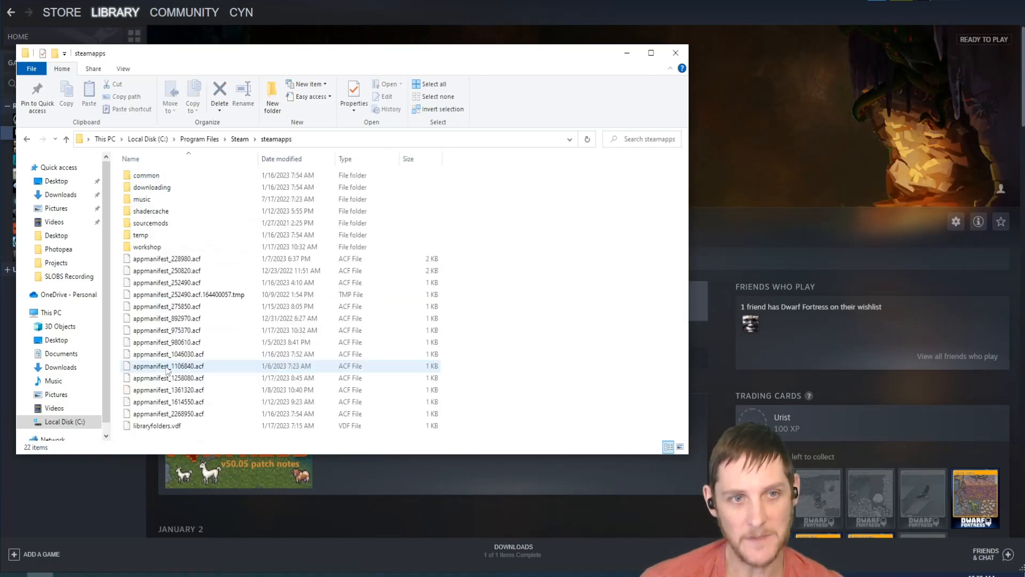
pyautogui.doubleClick(147, 174)
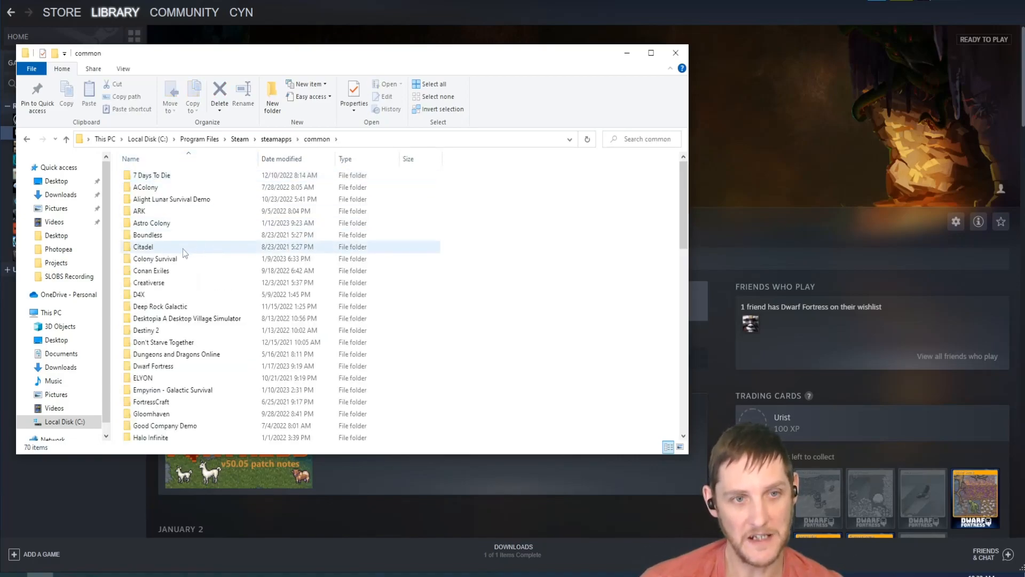
pyautogui.doubleClick(153, 365)
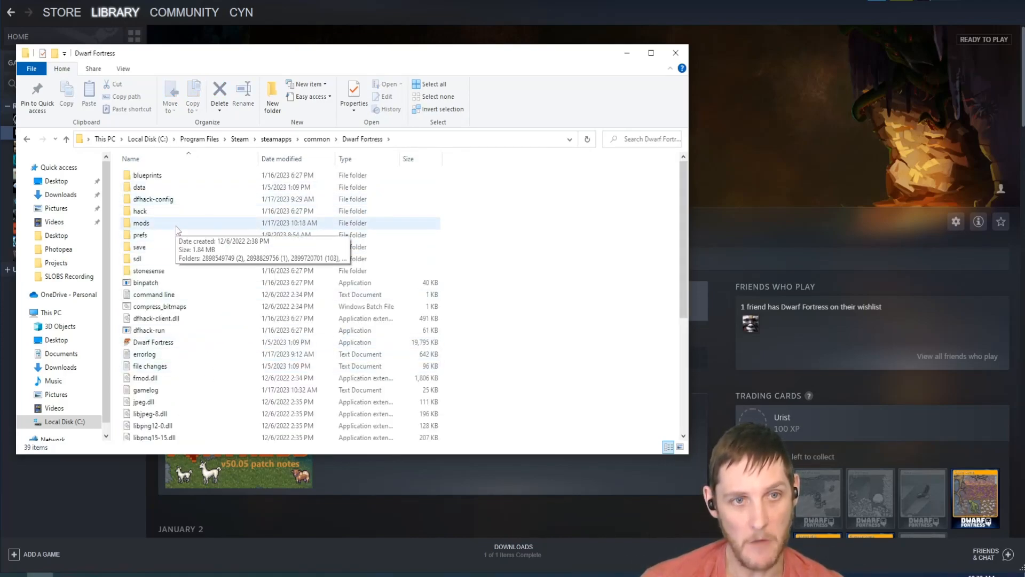
pyautogui.doubleClick(141, 222)
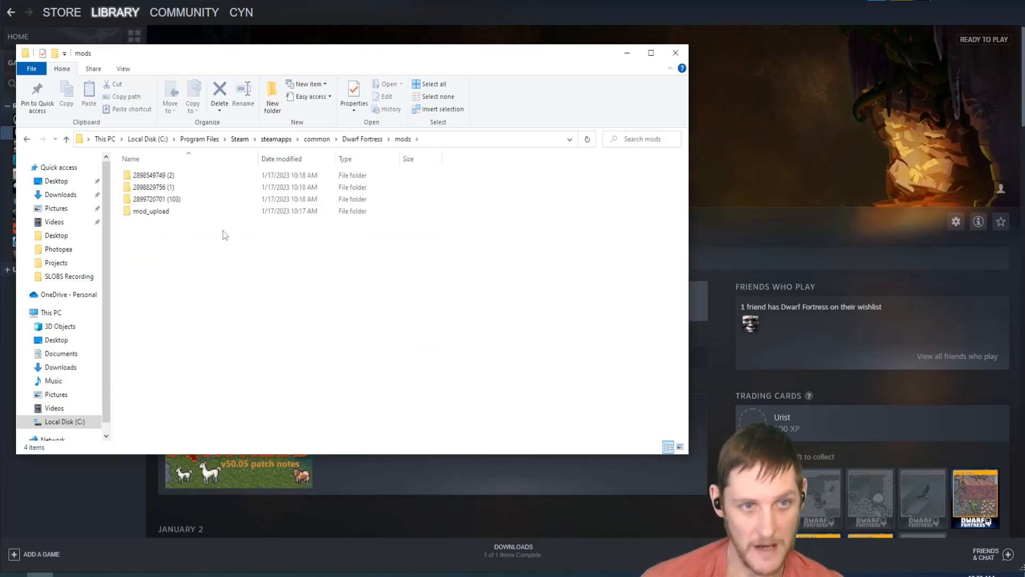
# Delete all the mod folders, leaving the mods folder empty, and return to the game folder.
pyautogui.click(153, 174)
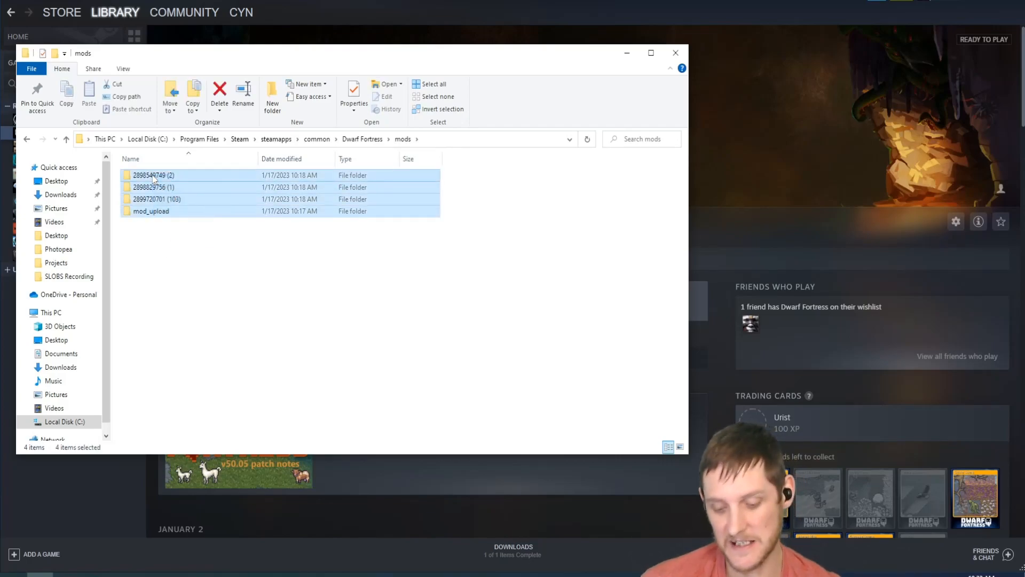
pyautogui.click(219, 92)
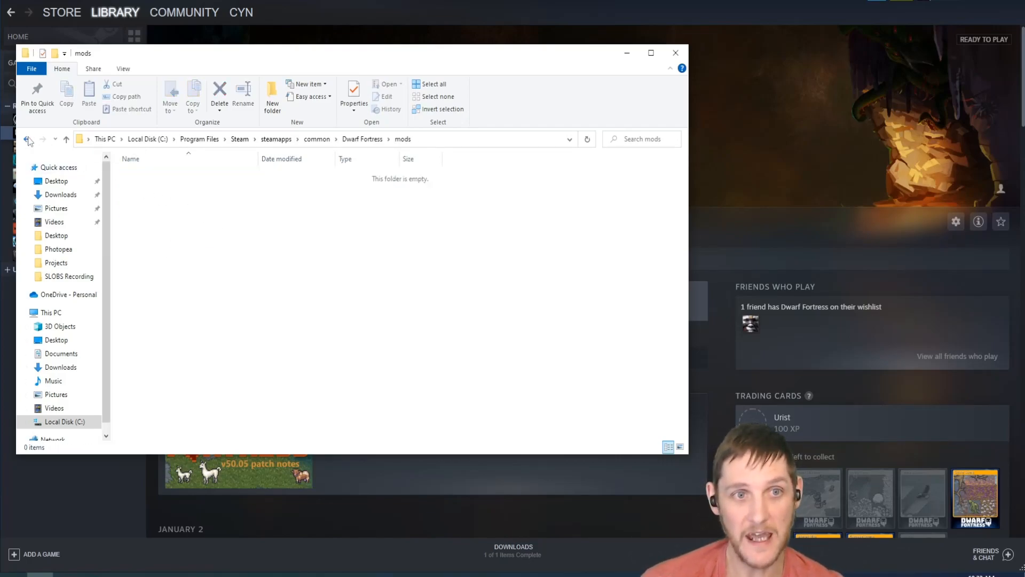
pyautogui.click(26, 139)
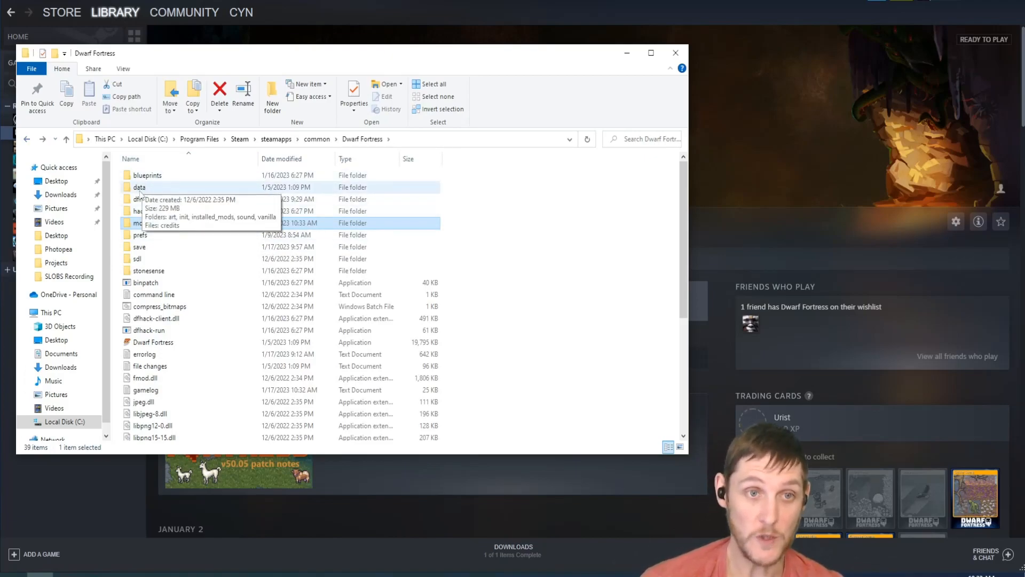
pyautogui.doubleClick(139, 187)
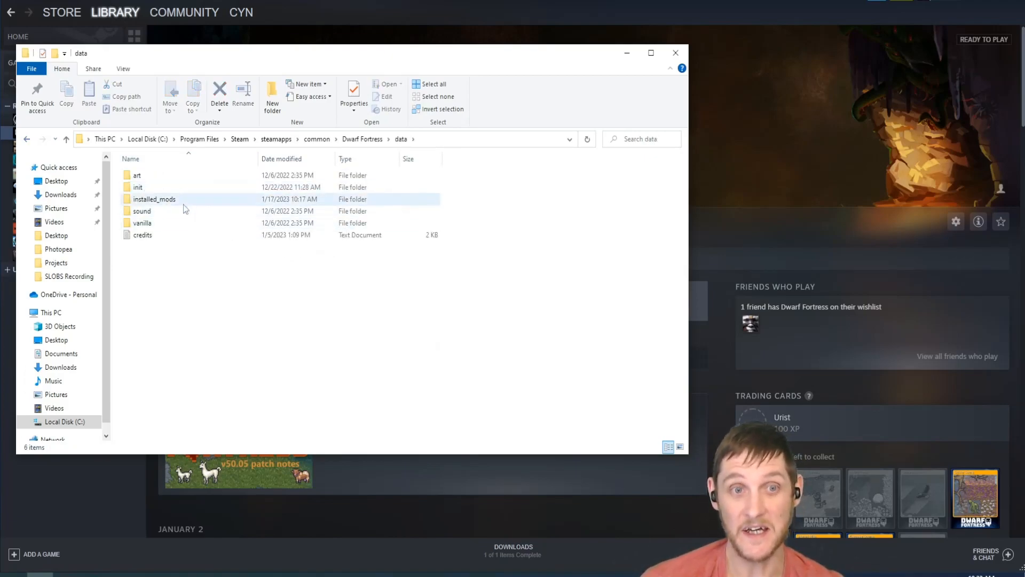
pyautogui.doubleClick(154, 199)
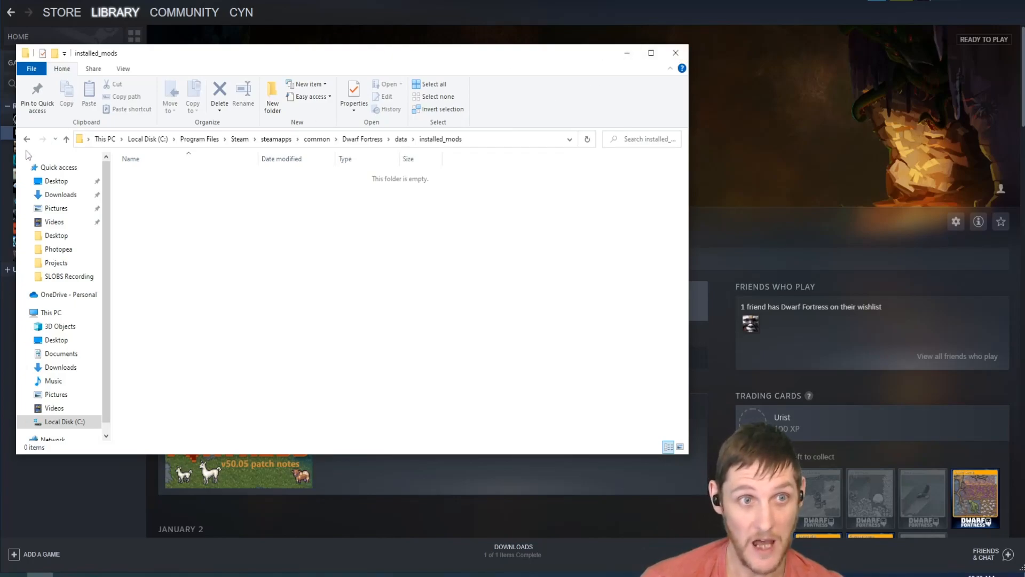
pyautogui.click(26, 139)
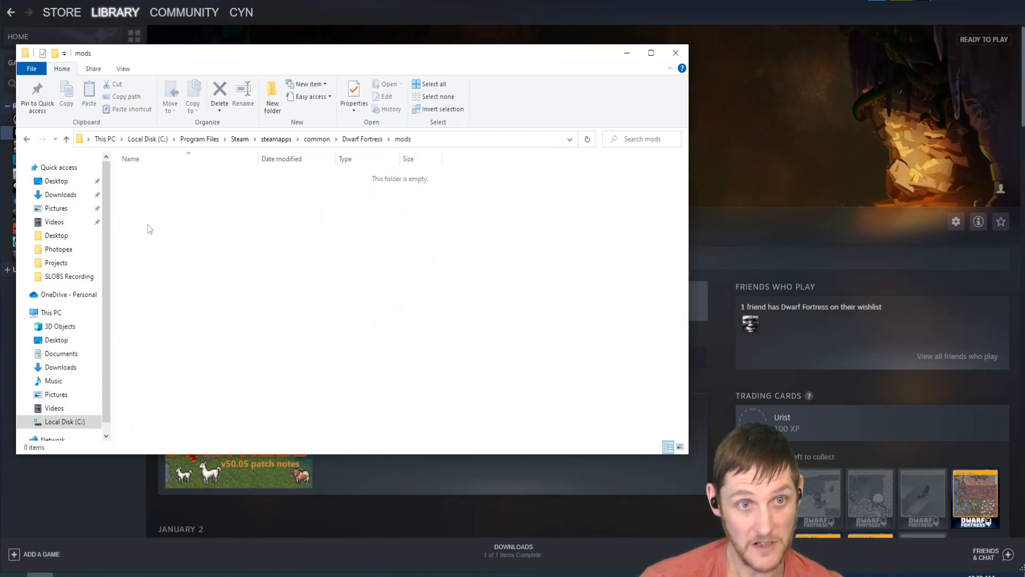
# Relaunch Dwarf Fortress from its Steam library page with the mods removed.
pyautogui.click(675, 52)
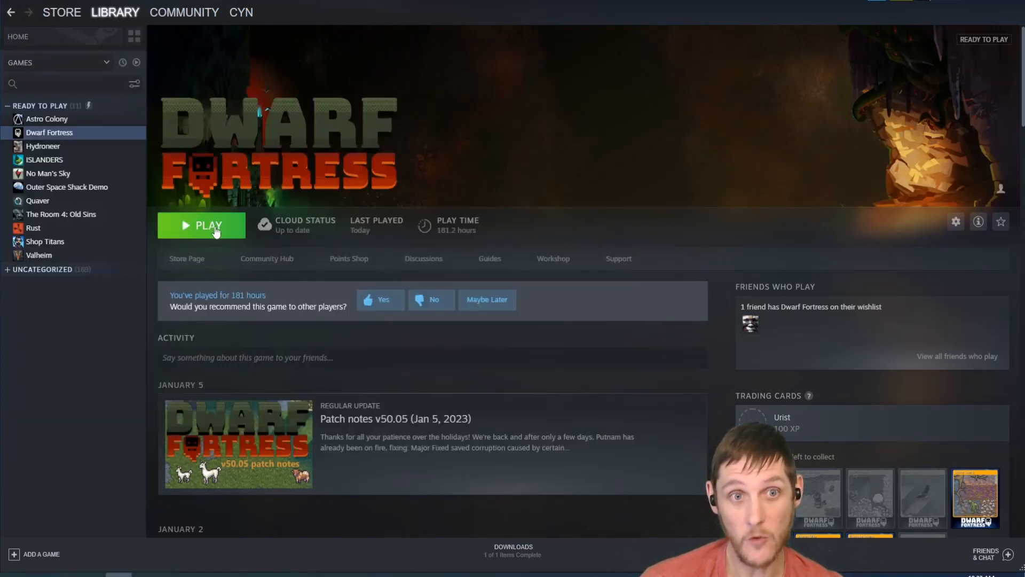
pyautogui.click(201, 225)
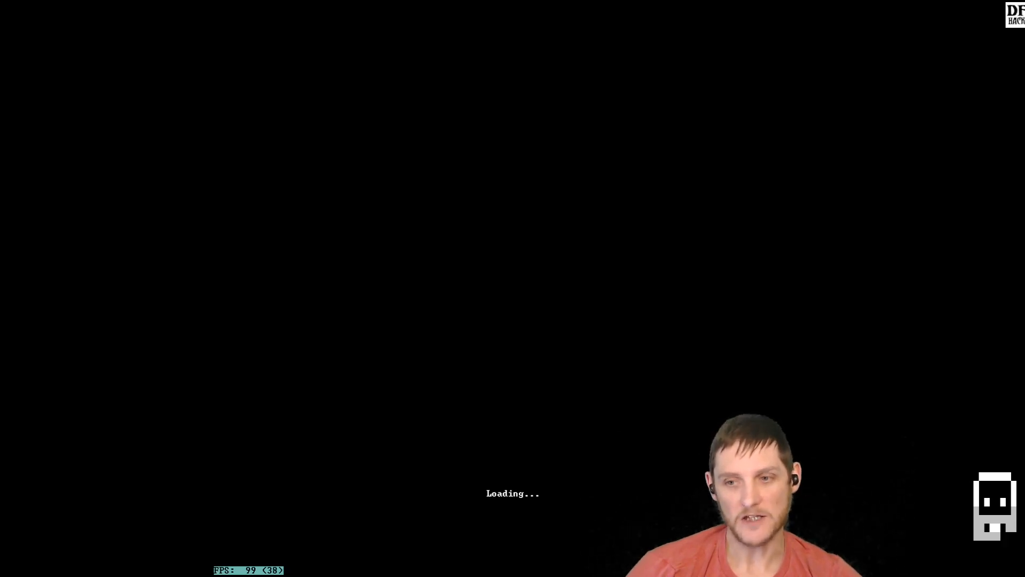